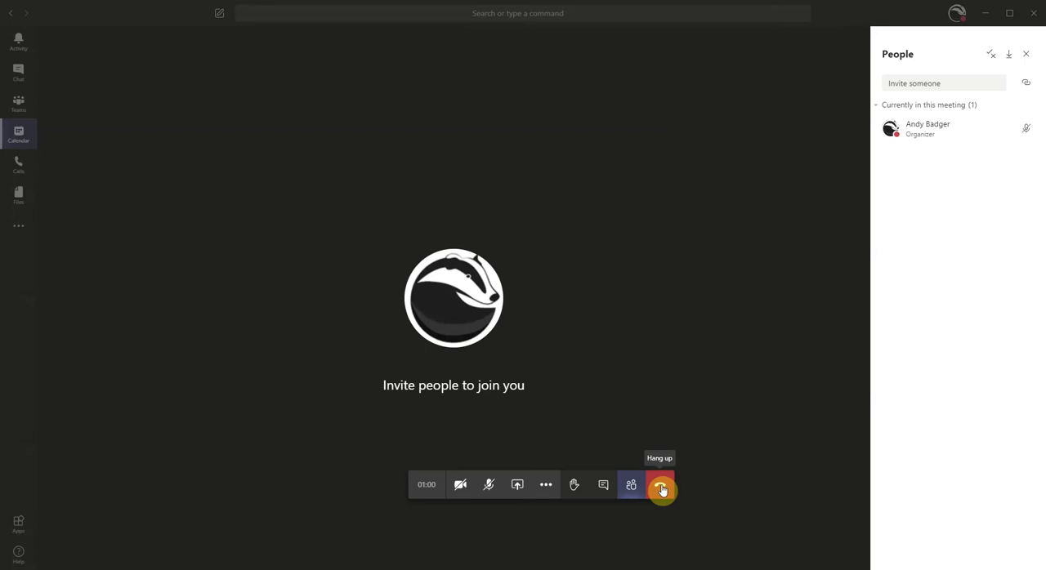
mouse_move(545, 484)
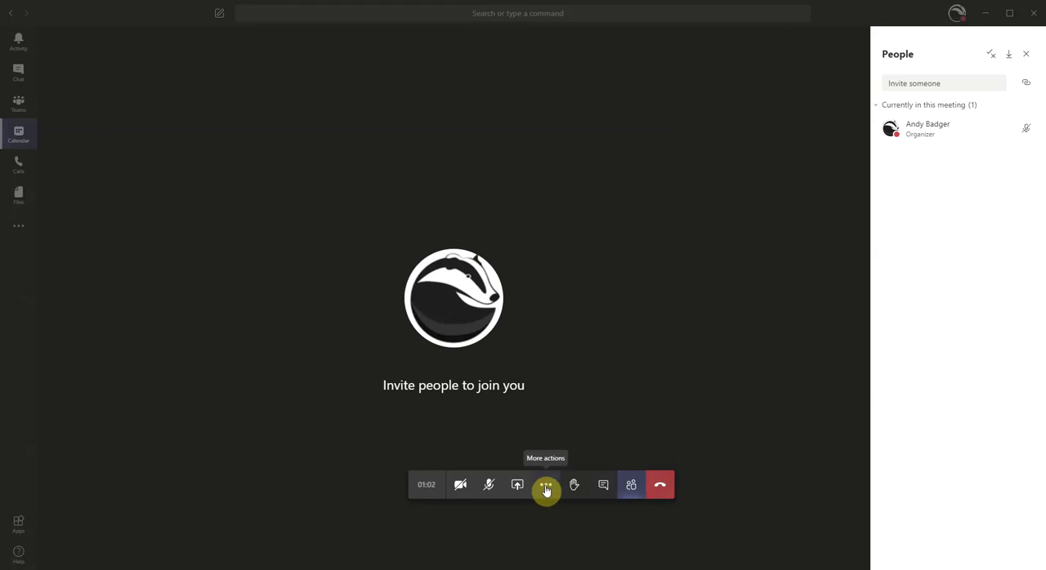
Choose End meeting from the meeting toolbar's More actions menu to reach its confirmation.
click(546, 485)
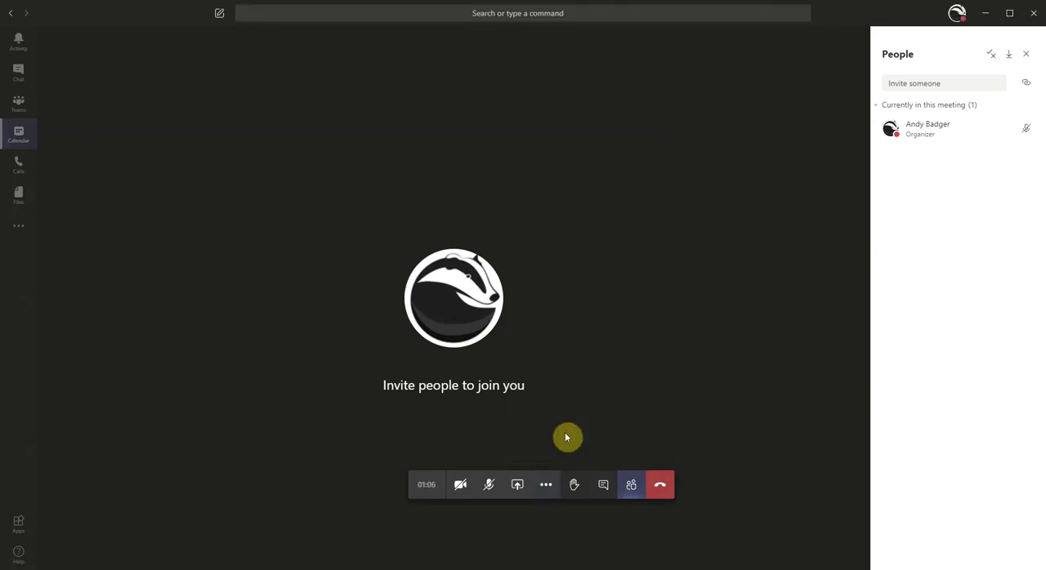
click(660, 485)
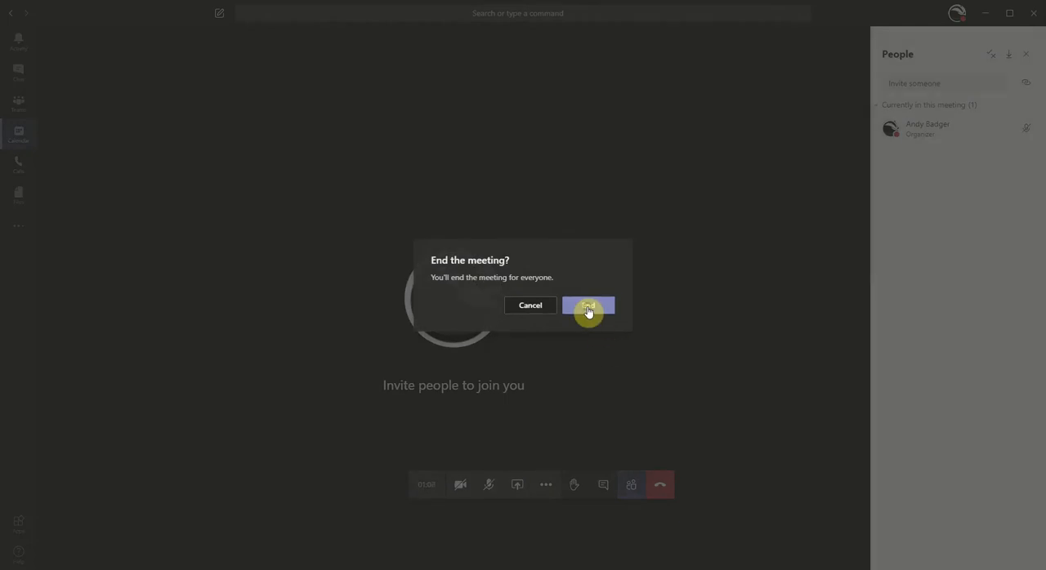